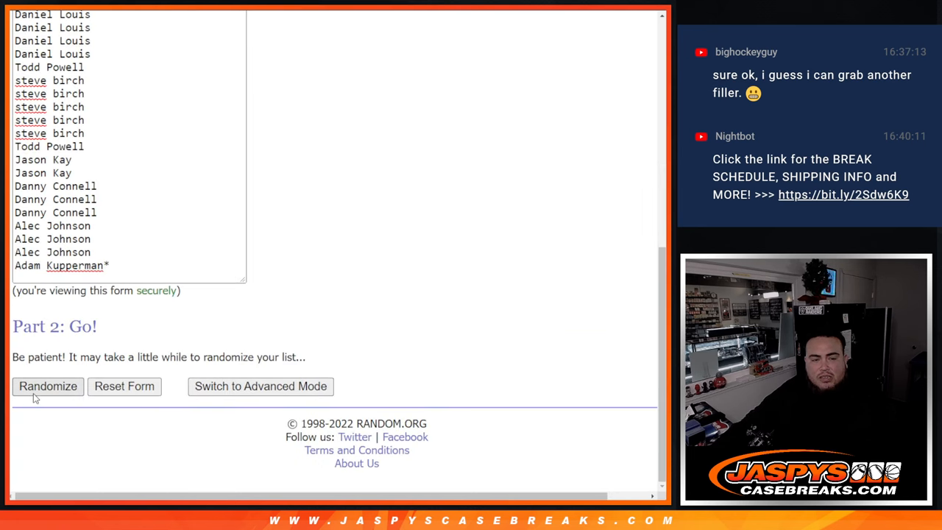
Step: Randomize the 32-name list, then reshuffle it twice more with Again!
{"action": "left_click", "coordinate": [48, 387]}
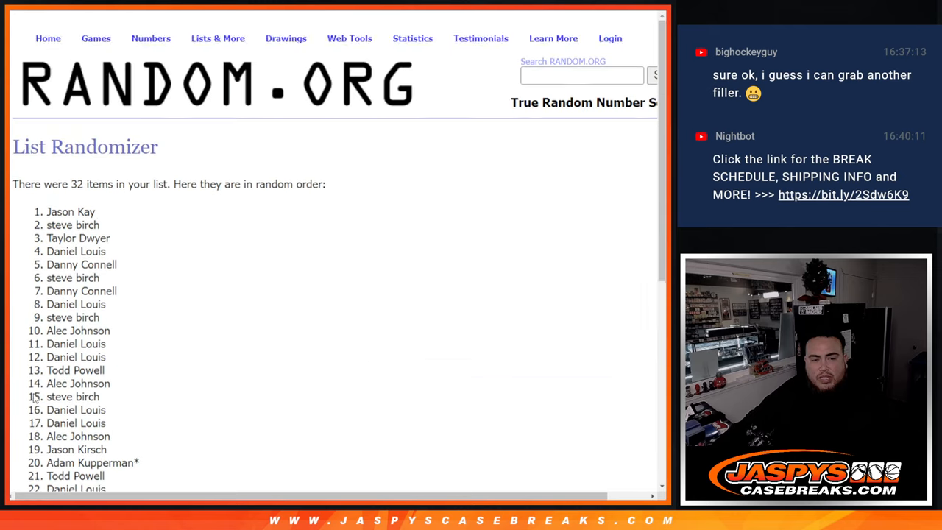
{"action": "scroll", "scroll_direction": "down", "scroll_amount": 3}
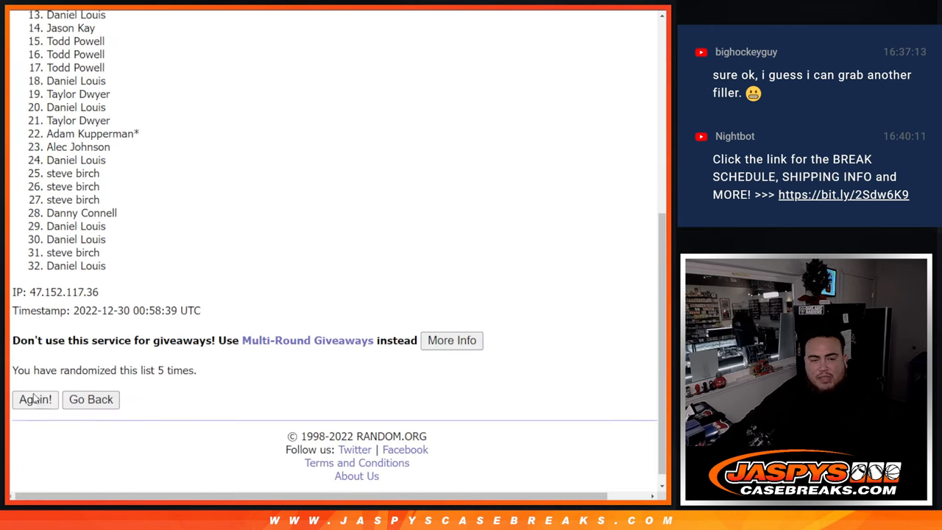
{"action": "left_click", "coordinate": [35, 399]}
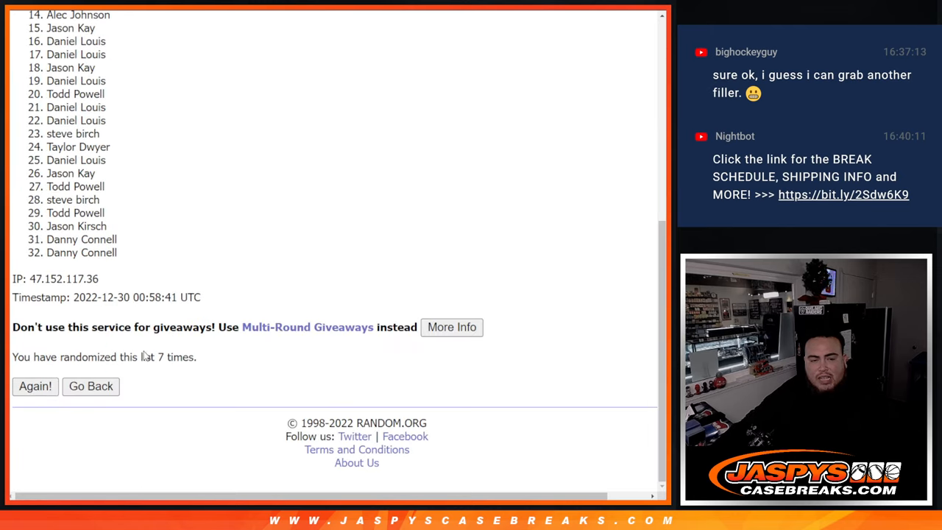
{"action": "left_click", "coordinate": [35, 386]}
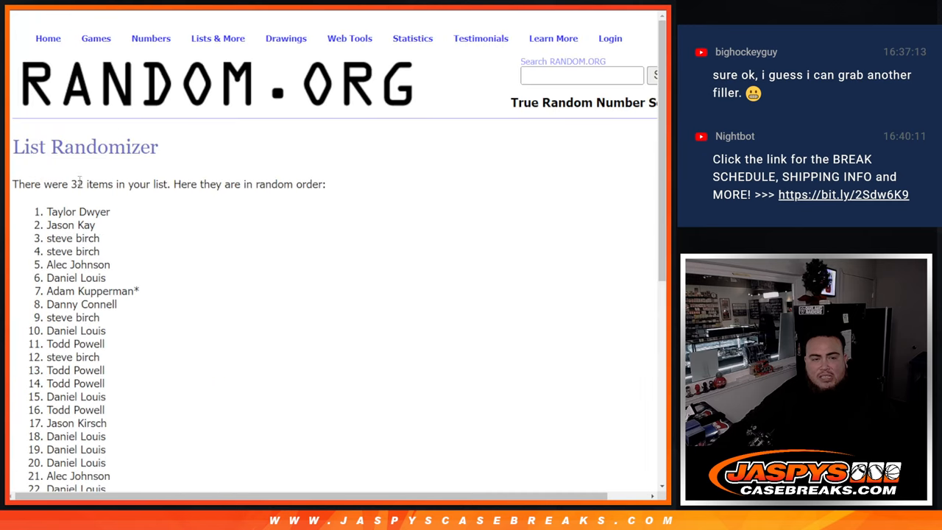
{"action": "scroll", "scroll_direction": "down", "scroll_amount": 3}
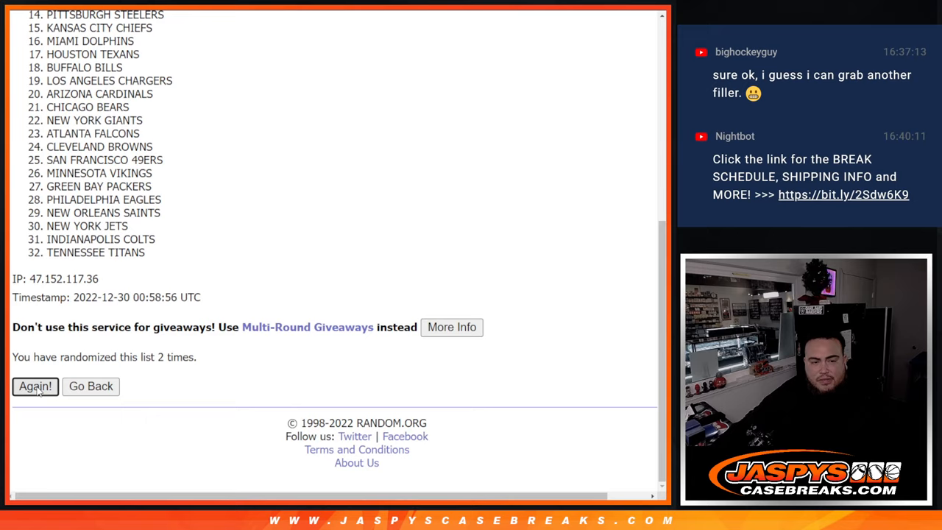
Step: Reshuffle the 32 NFL teams twice more with Again!
{"action": "left_click", "coordinate": [35, 387]}
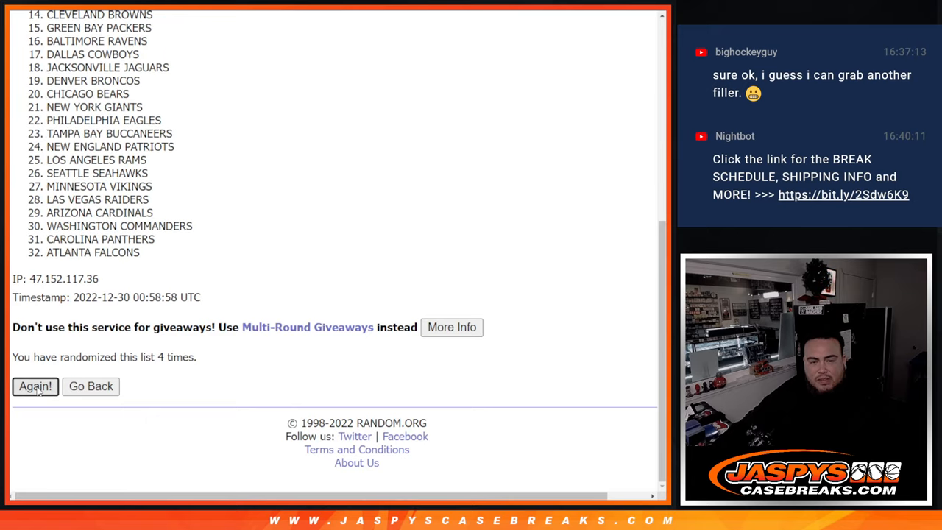
{"action": "left_click", "coordinate": [35, 386]}
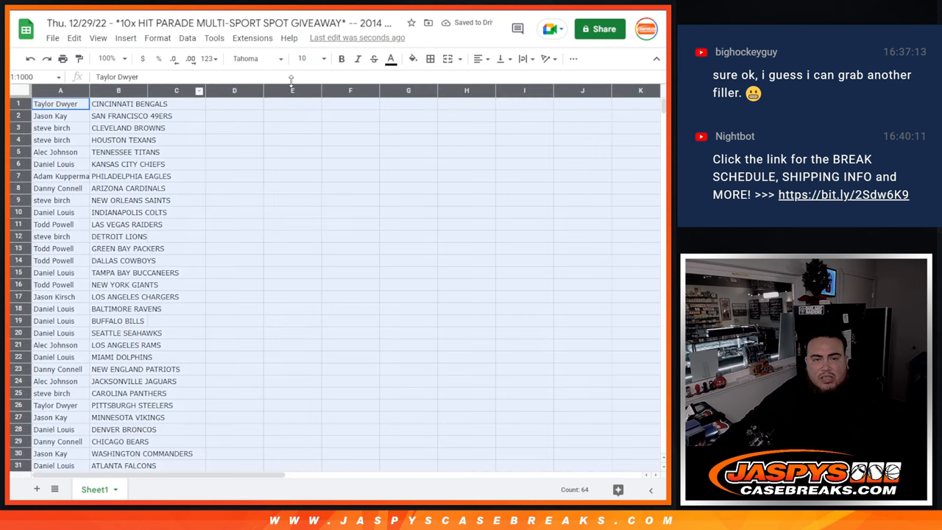
Step: Sort the name–team pairings A→Z by team and print them with the workbook title header
{"action": "left_click", "coordinate": [301, 58]}
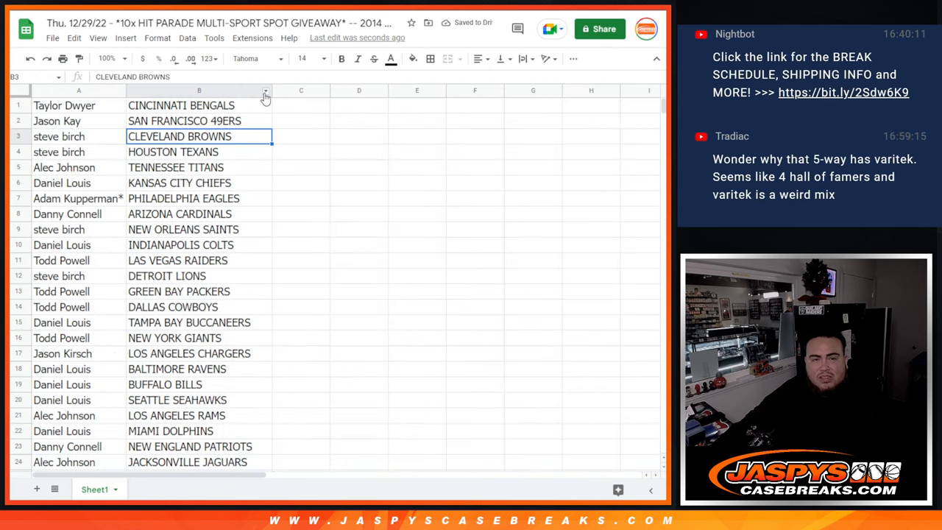
{"action": "left_click", "coordinate": [265, 90]}
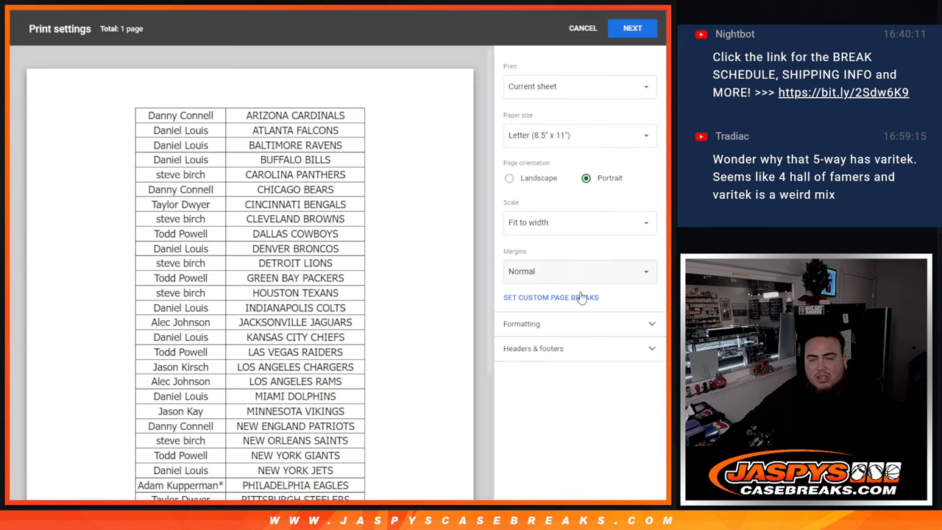
{"action": "left_click", "coordinate": [533, 348]}
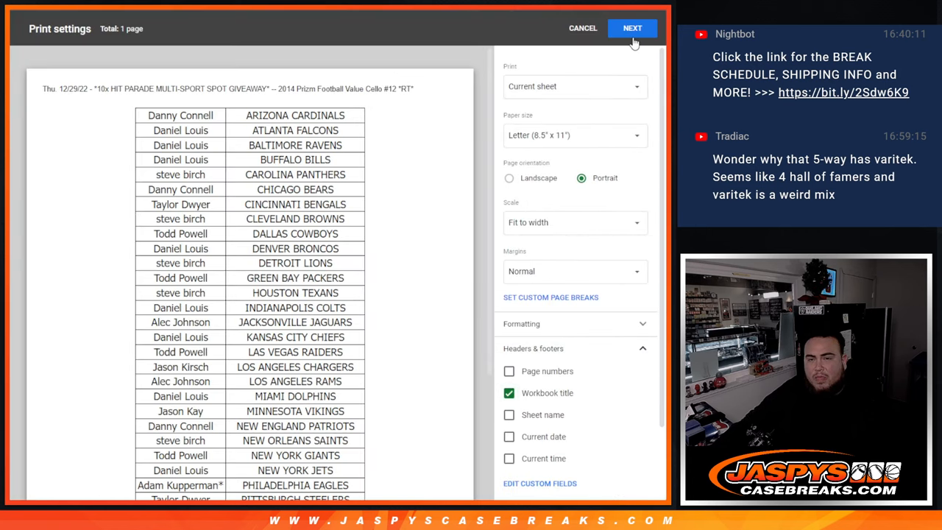
{"action": "left_click", "coordinate": [632, 27]}
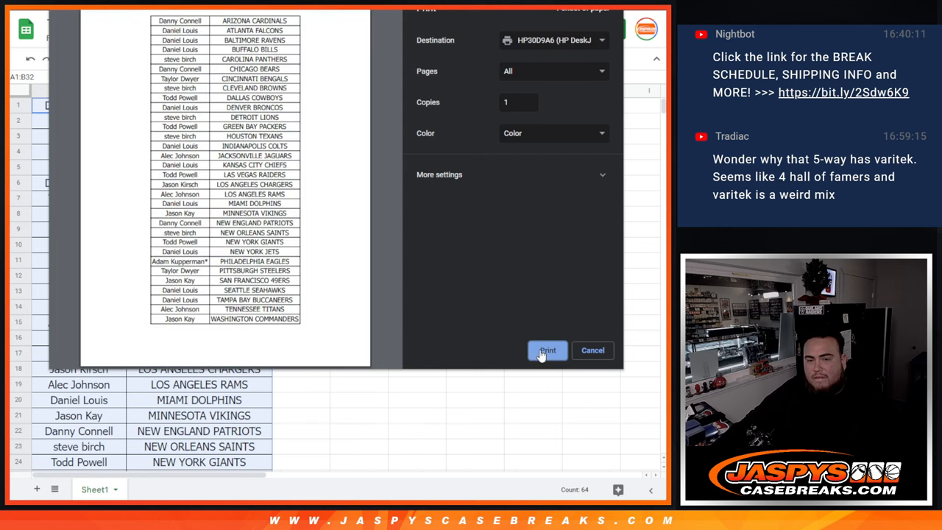
{"action": "left_click", "coordinate": [547, 351]}
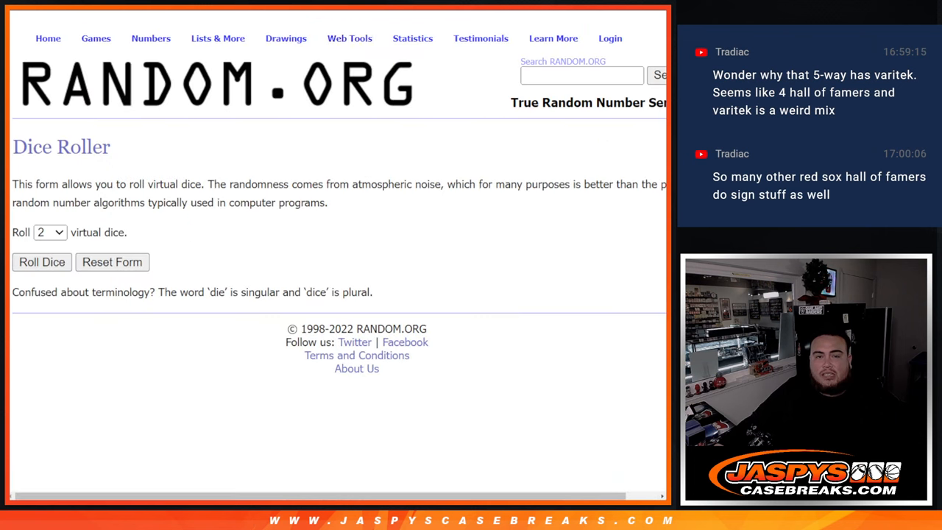
Step: Return to the names form, randomize and reshuffle the names, then highlight results 1–10
{"action": "left_click", "coordinate": [42, 263]}
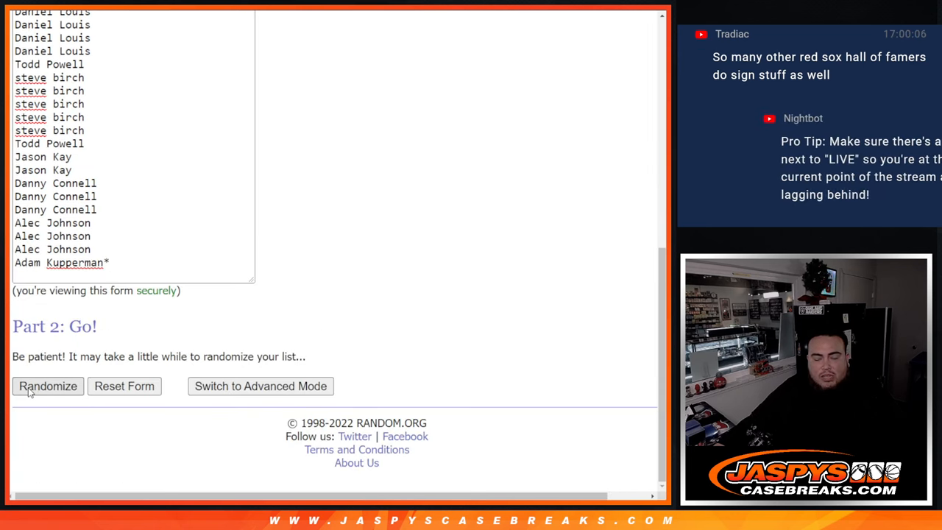
{"action": "left_click", "coordinate": [48, 386]}
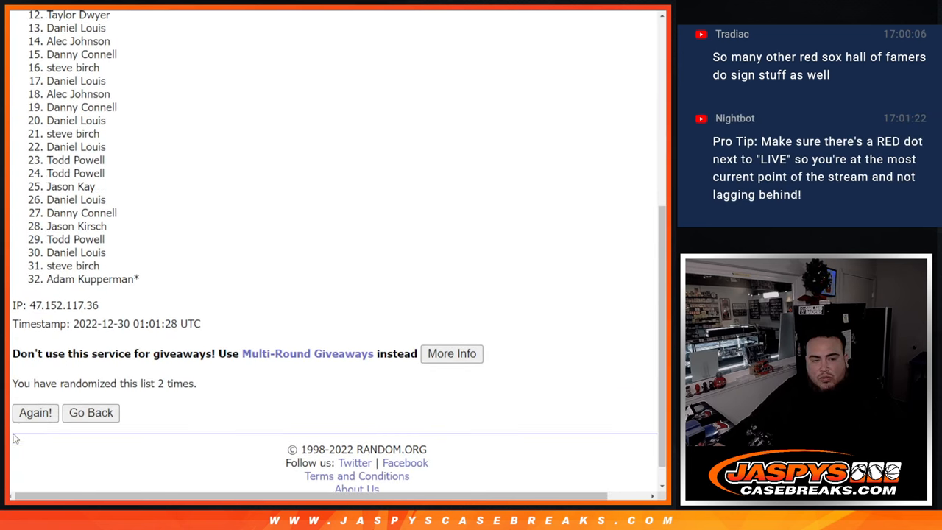
{"action": "left_click", "coordinate": [36, 412]}
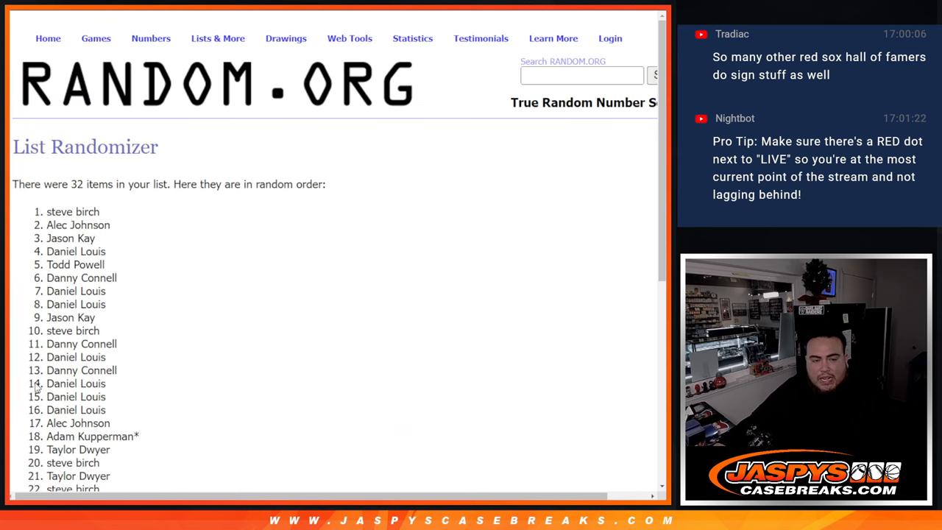
{"action": "scroll", "scroll_direction": "down", "scroll_amount": 3}
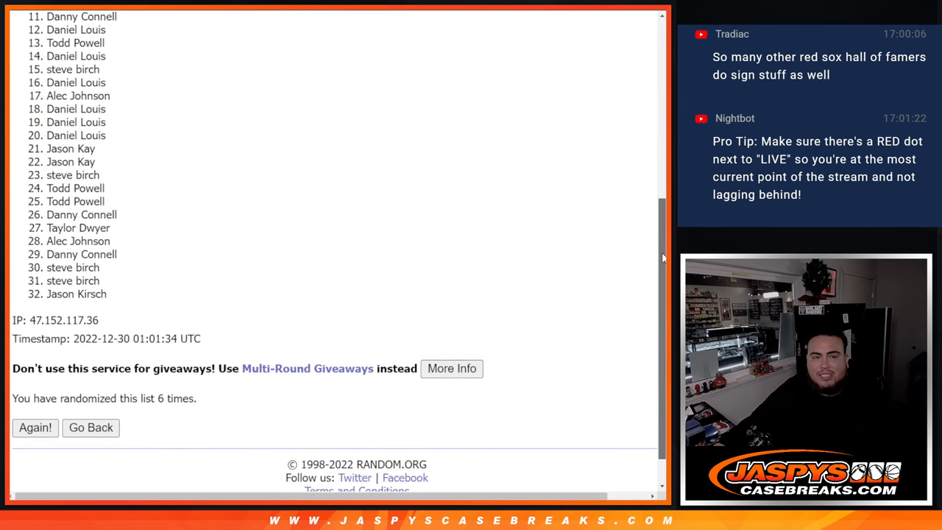
{"action": "mouse_move", "coordinate": [651, 265]}
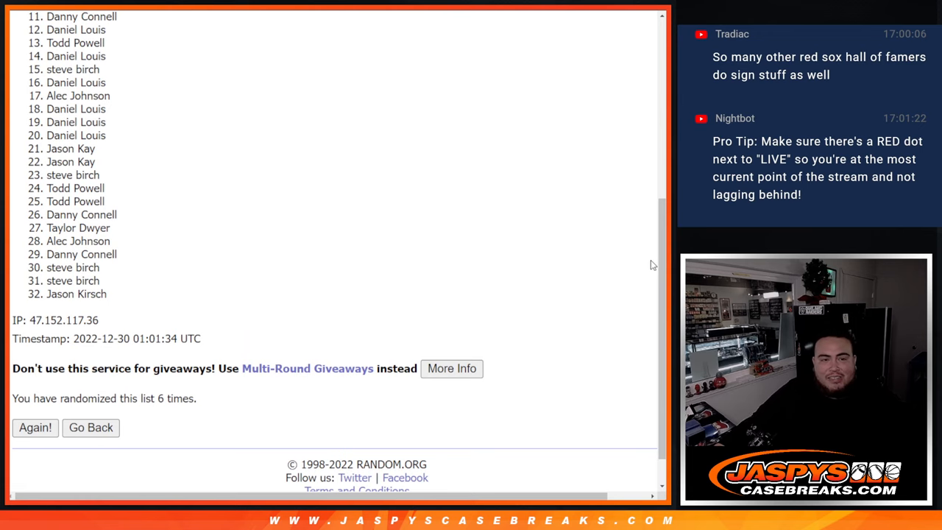
{"action": "mouse_move", "coordinate": [658, 297]}
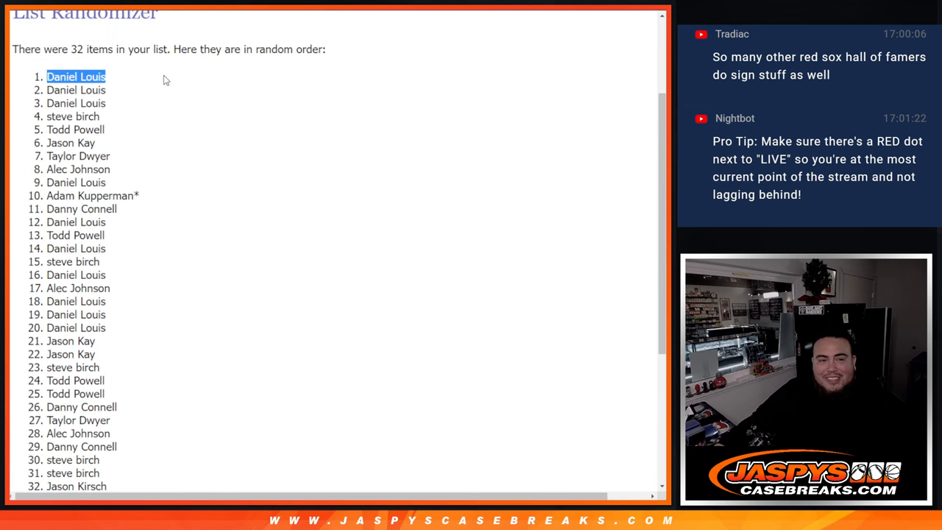
{"action": "left_click_drag", "start_coordinate": [76, 76], "coordinate": [92, 196]}
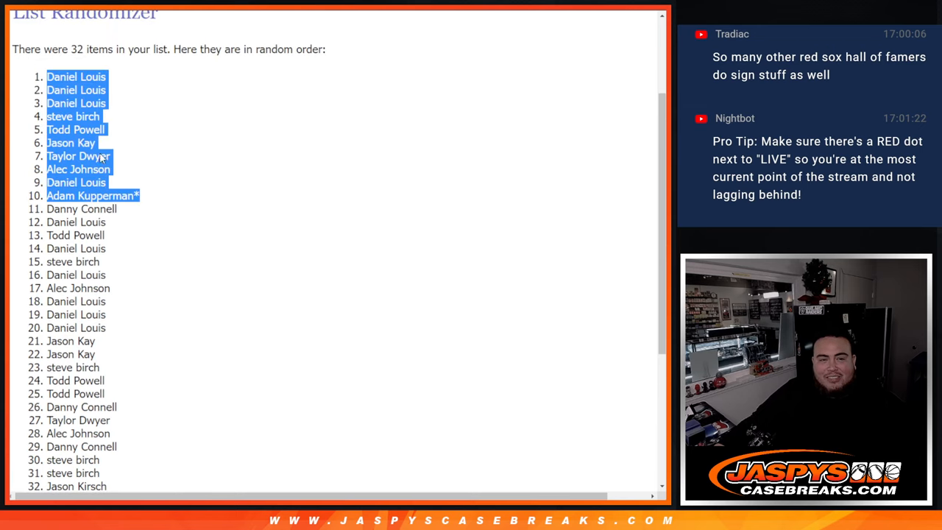